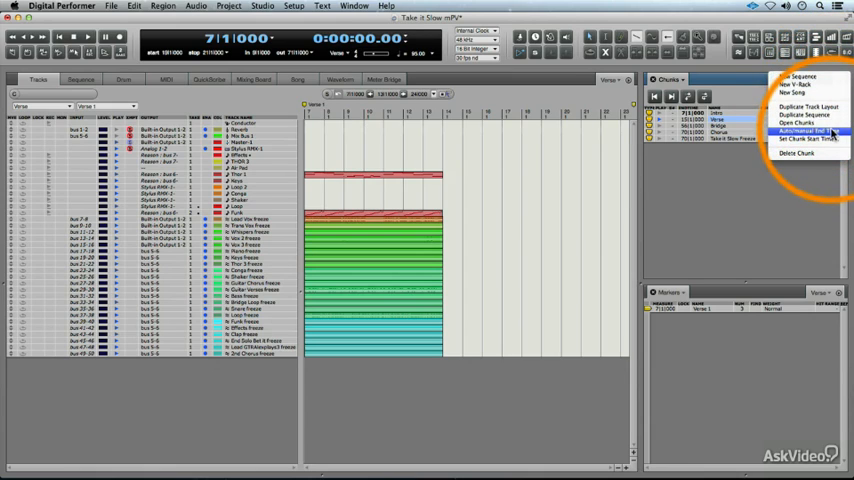
- Apply Auto/Implied Set Time to the current chunk and select the Bridge chunk
left_click(798, 132)
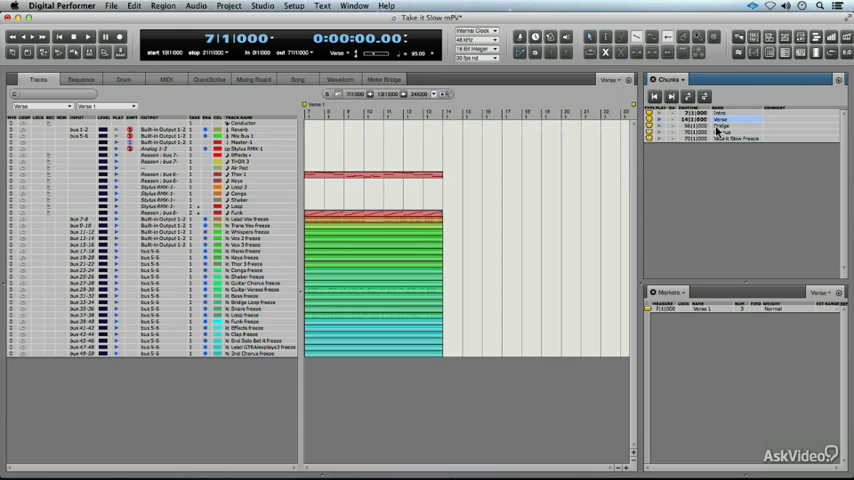
left_click(736, 126)
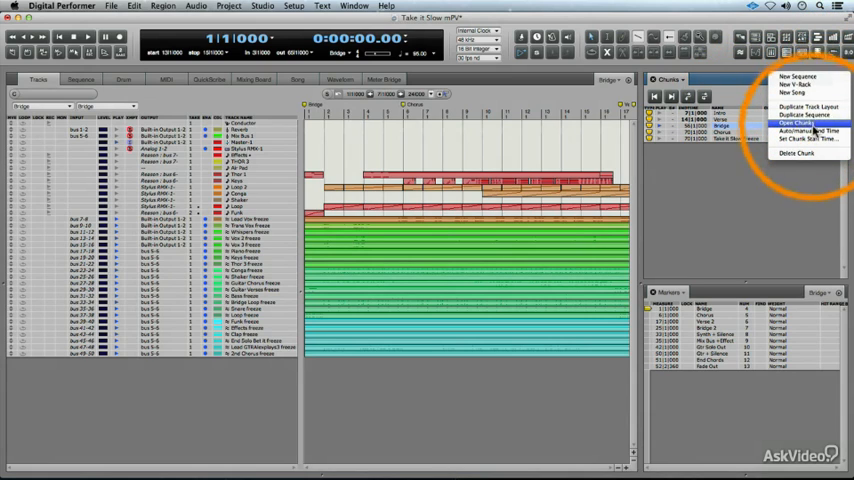
- Assign the Bridge chunk a new start time via Set Chunk Start Time
left_click(812, 138)
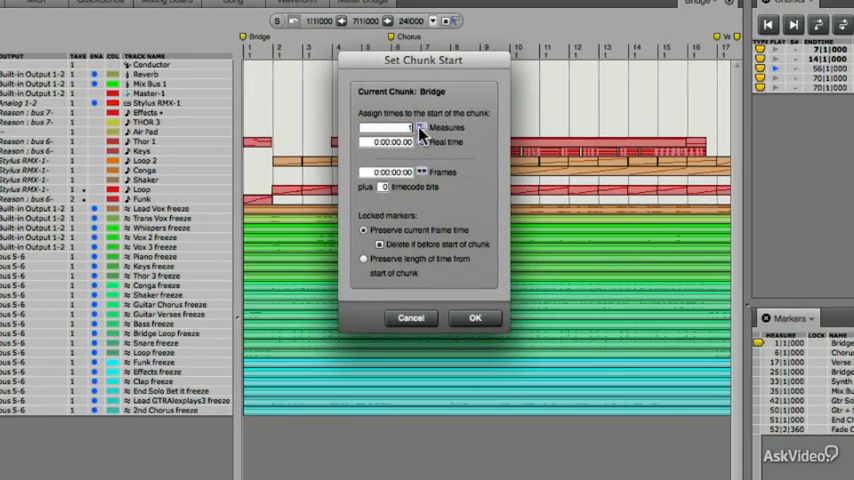
left_click(474, 316)
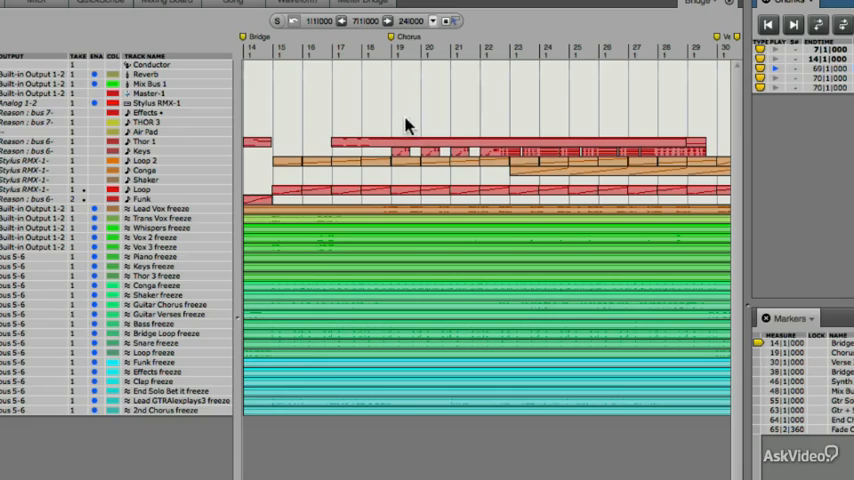
mouse_move(408, 72)
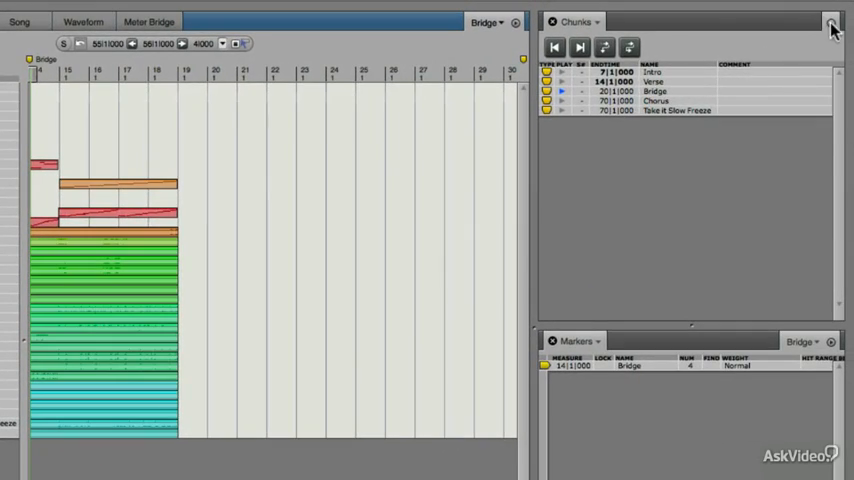
- Give the Bridge chunk an Auto/Implied start time and select the Chorus chunk
left_click(832, 22)
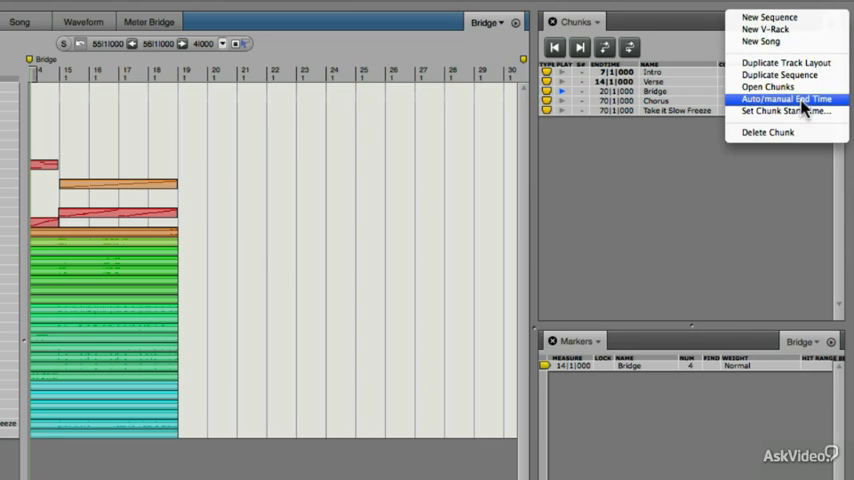
left_click(786, 98)
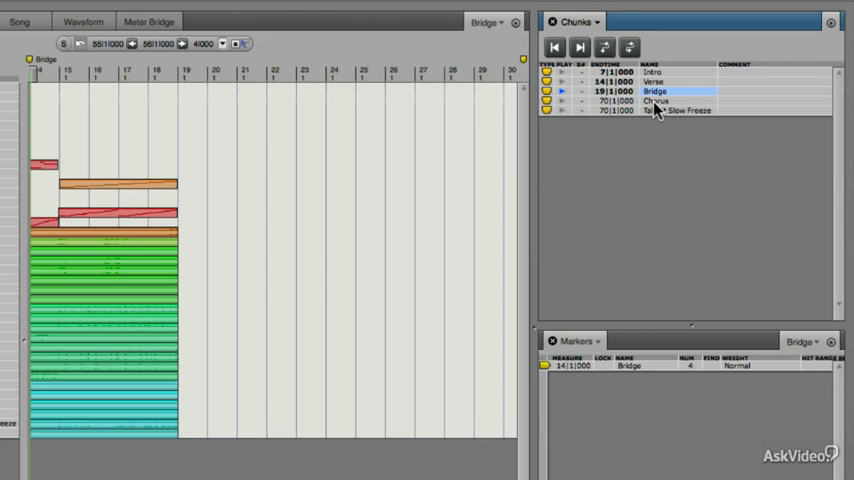
left_click(660, 100)
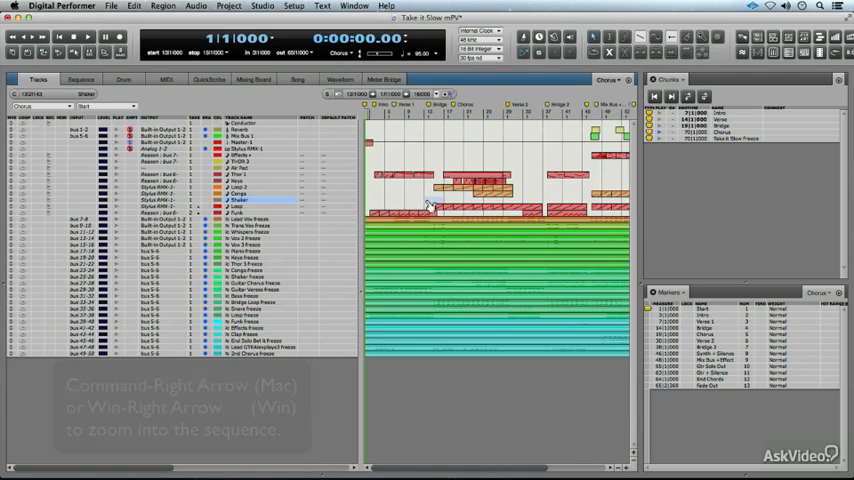
- Zoom in twice on the Chorus chunk's tracks
key("cmd+right")
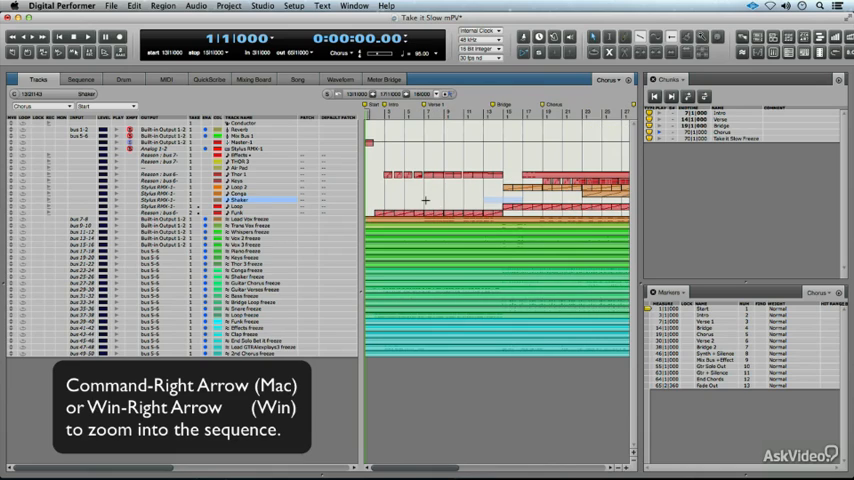
key("cmd+right")
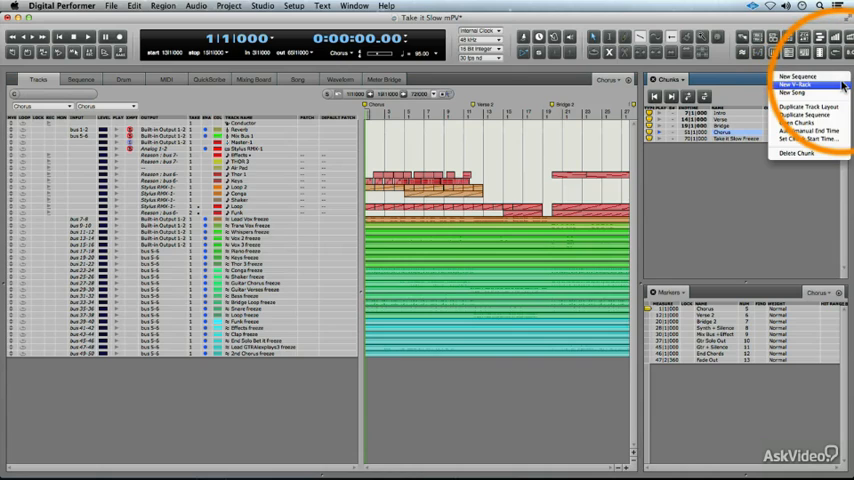
mouse_move(792, 92)
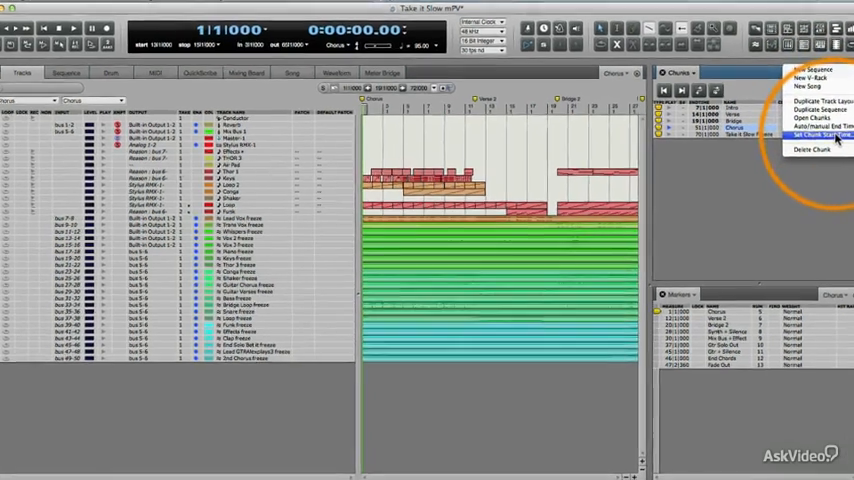
- Give the Chorus chunk an Auto/Implied start time from the Chunks menu
left_click(814, 136)
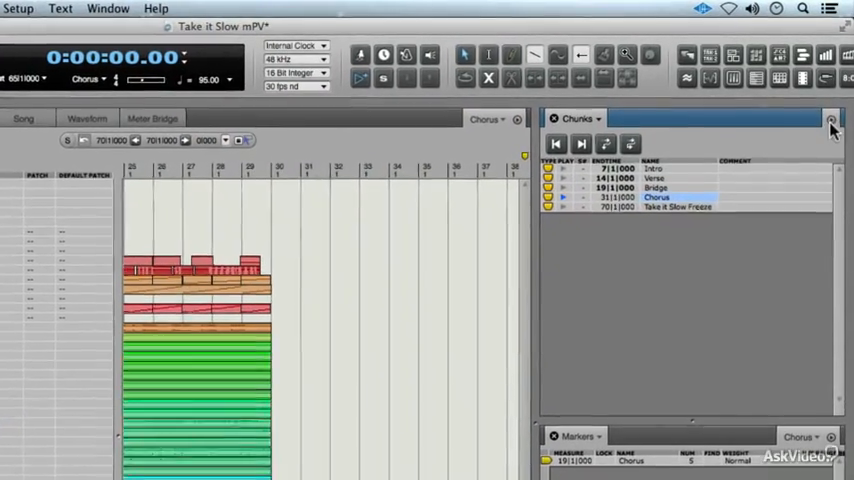
left_click(832, 120)
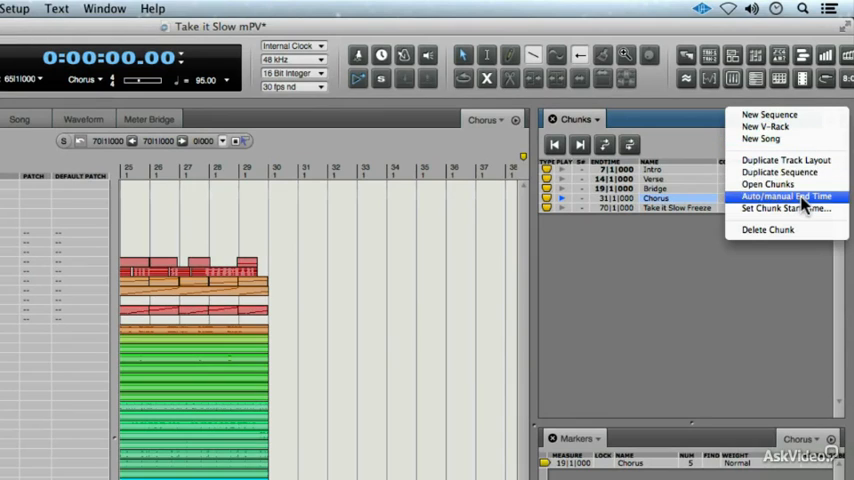
left_click(788, 196)
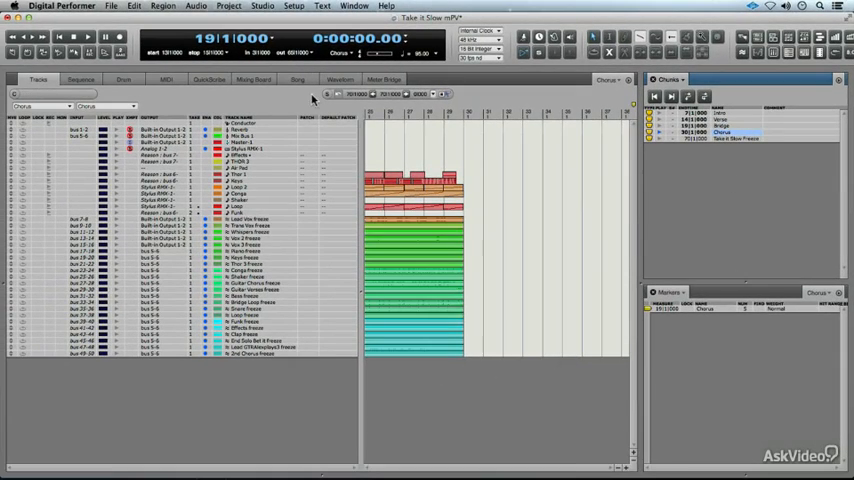
- Switch to the Song view and agree to create a new empty song
left_click(296, 80)
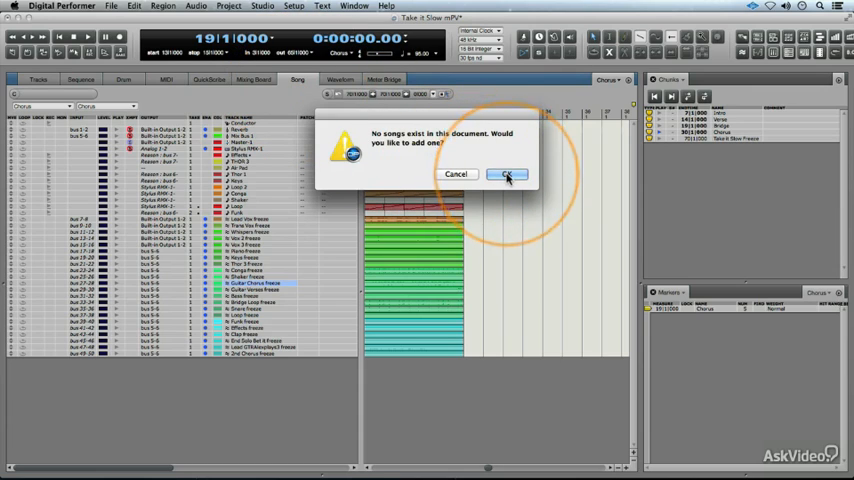
left_click(508, 174)
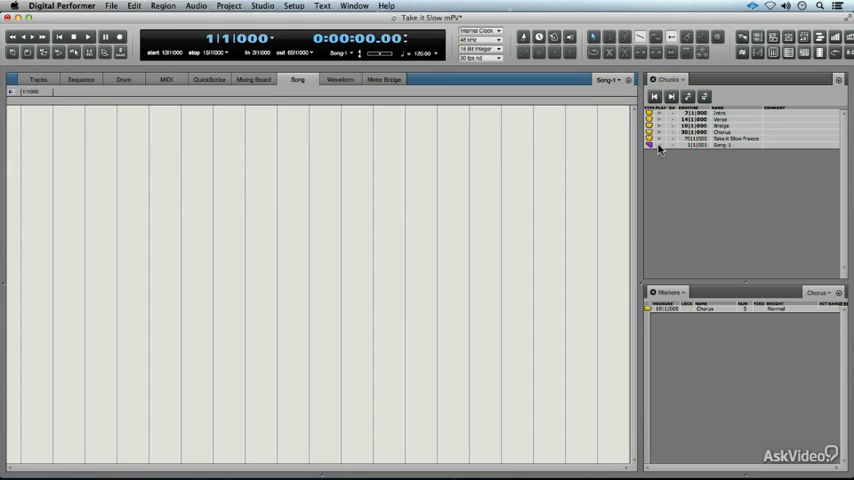
- Set the song's tempo source to the Conductor track
left_click(630, 80)
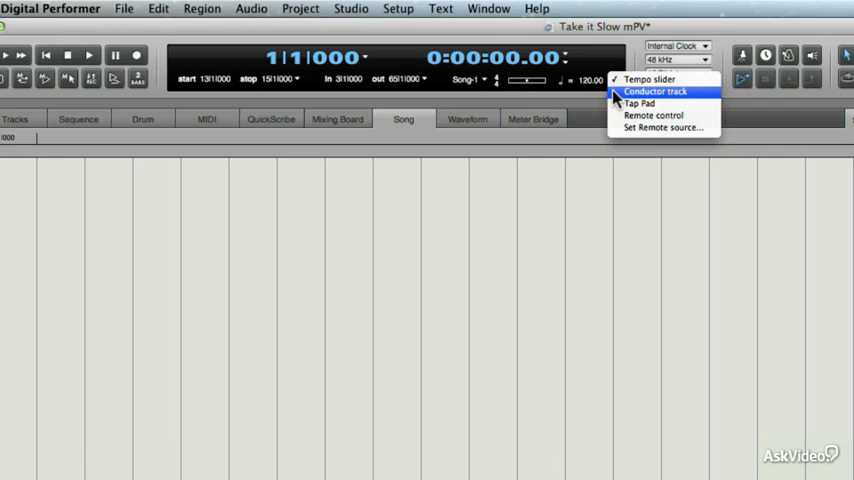
left_click(654, 92)
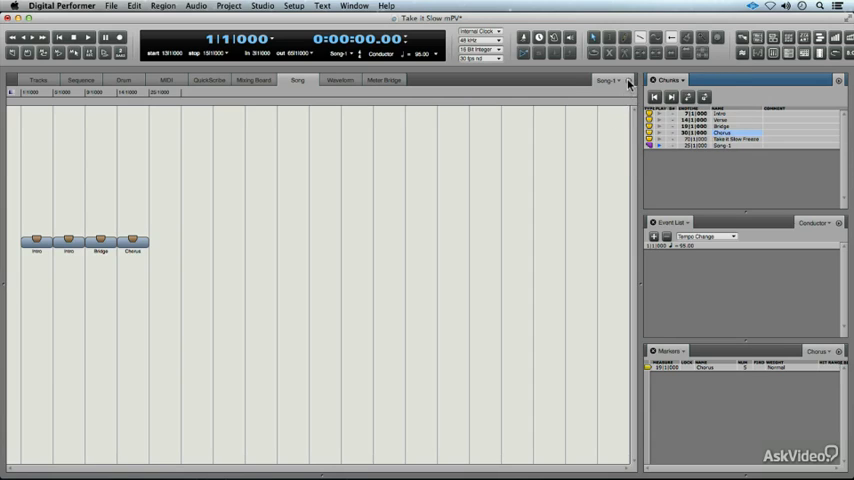
- Insert a song column at 24|1|000 for the overlapping Intro
left_click(628, 80)
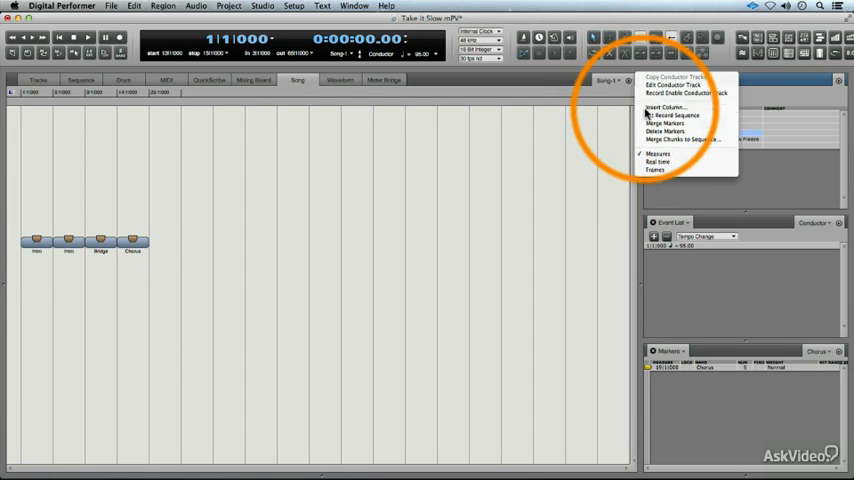
left_click(668, 108)
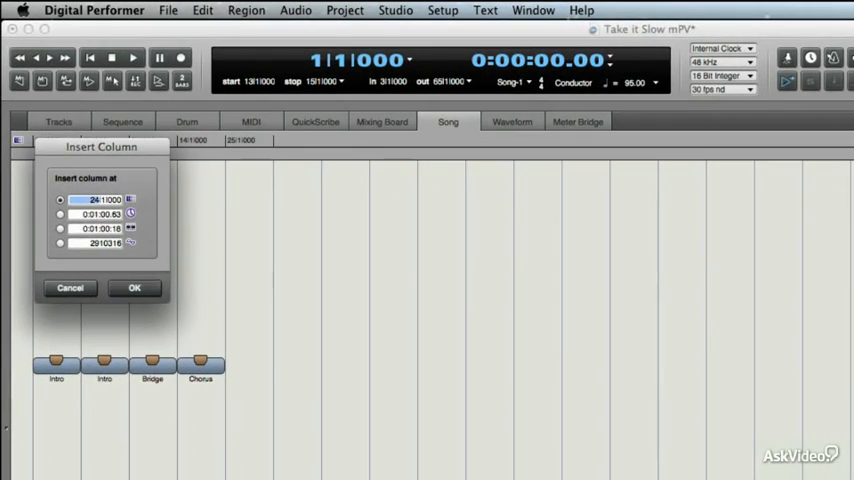
left_click(134, 288)
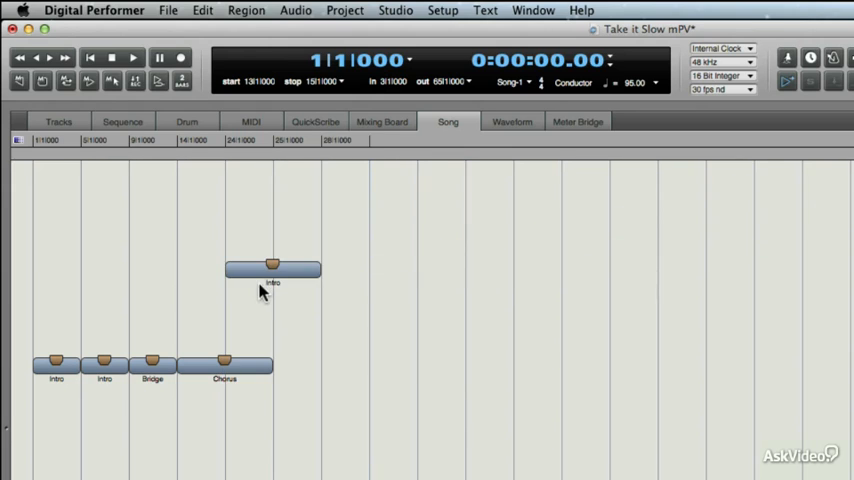
mouse_move(264, 292)
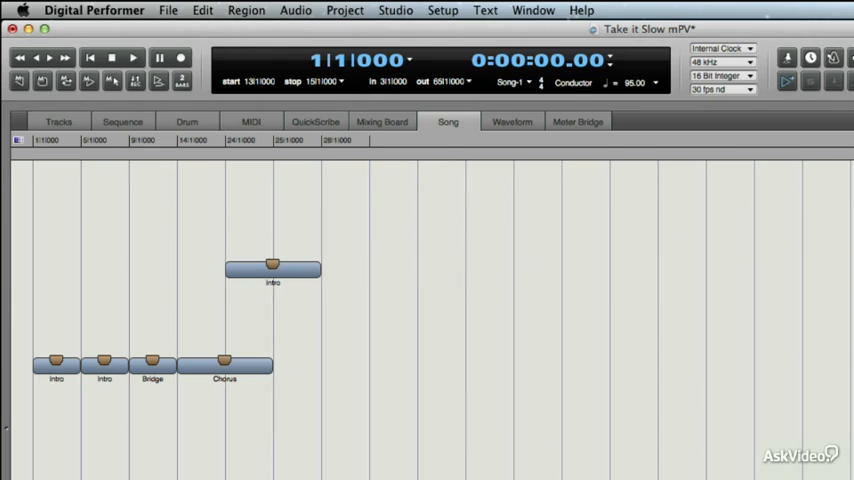